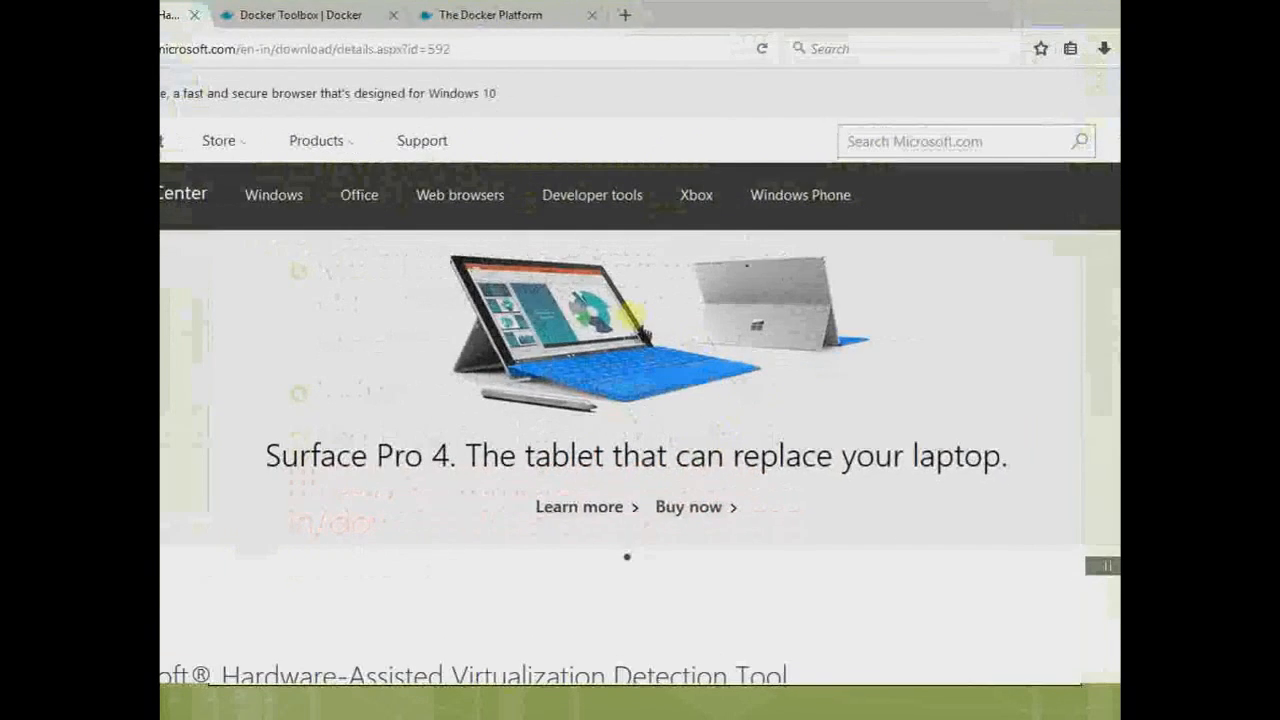
# Scroll the Microsoft page down to the HAV Detection Tool Download button.
pyautogui.scroll(-3)
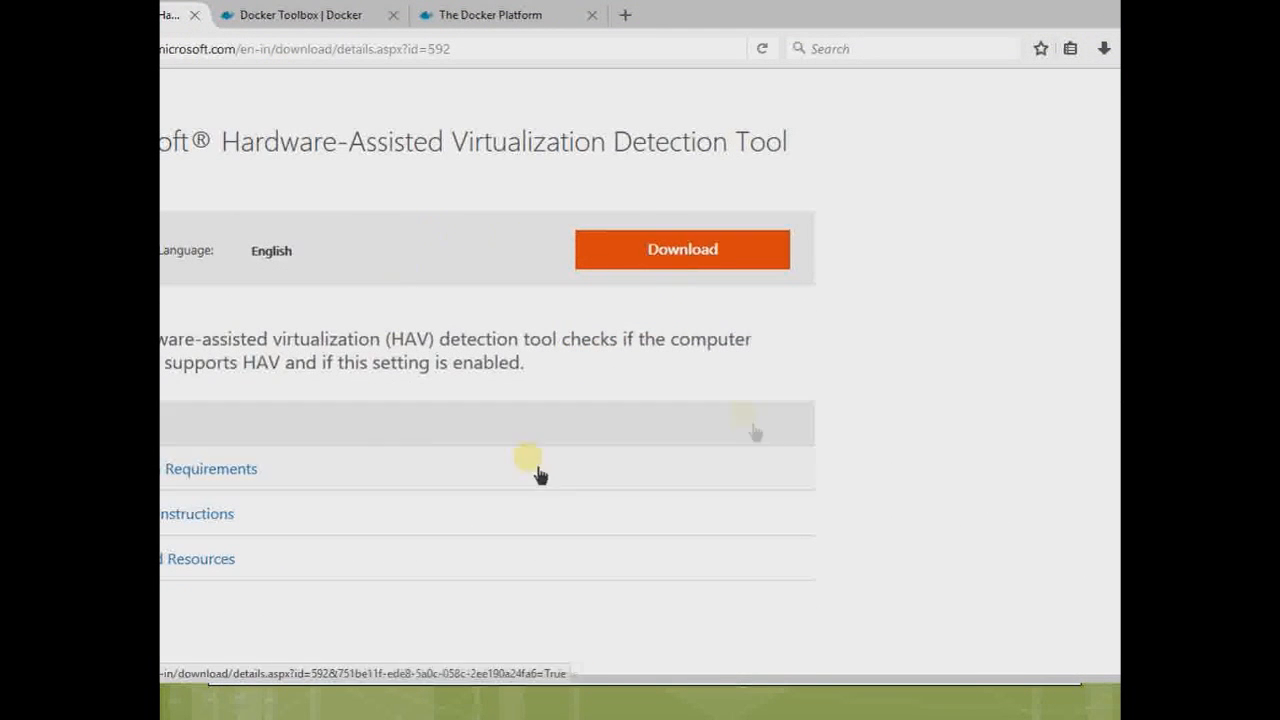
pyautogui.moveTo(1080, 448)
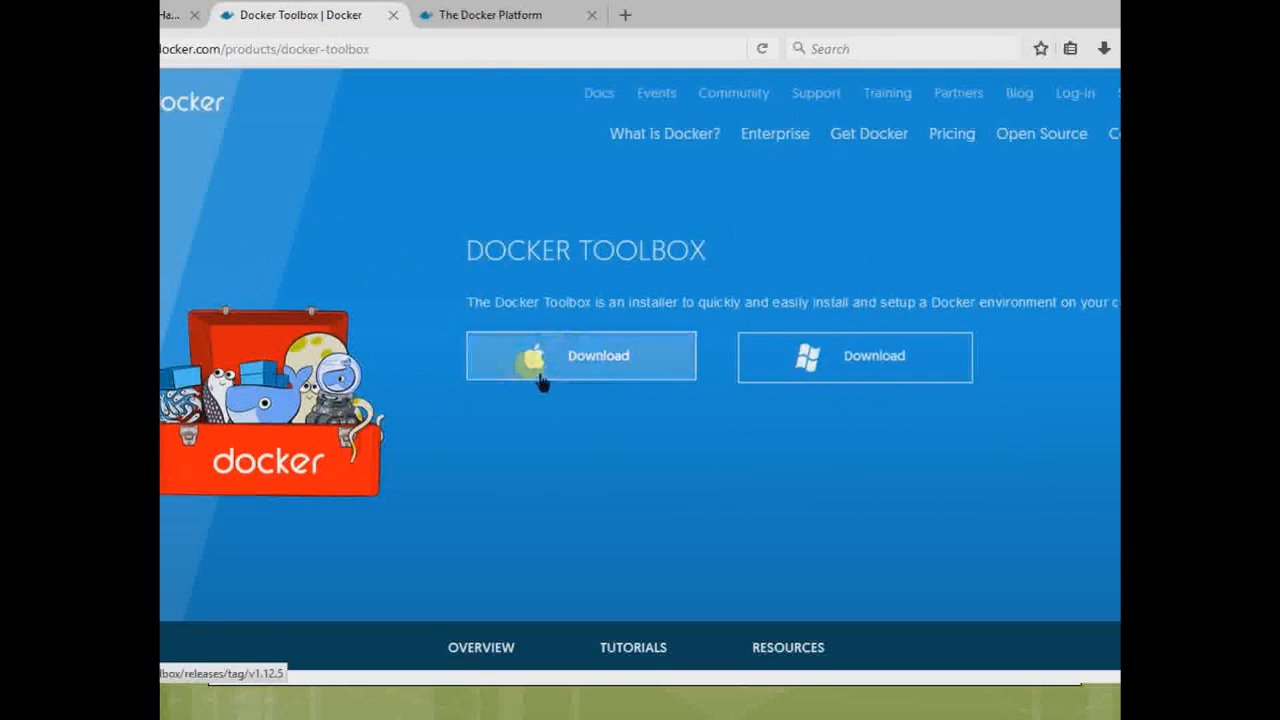
pyautogui.moveTo(840, 378)
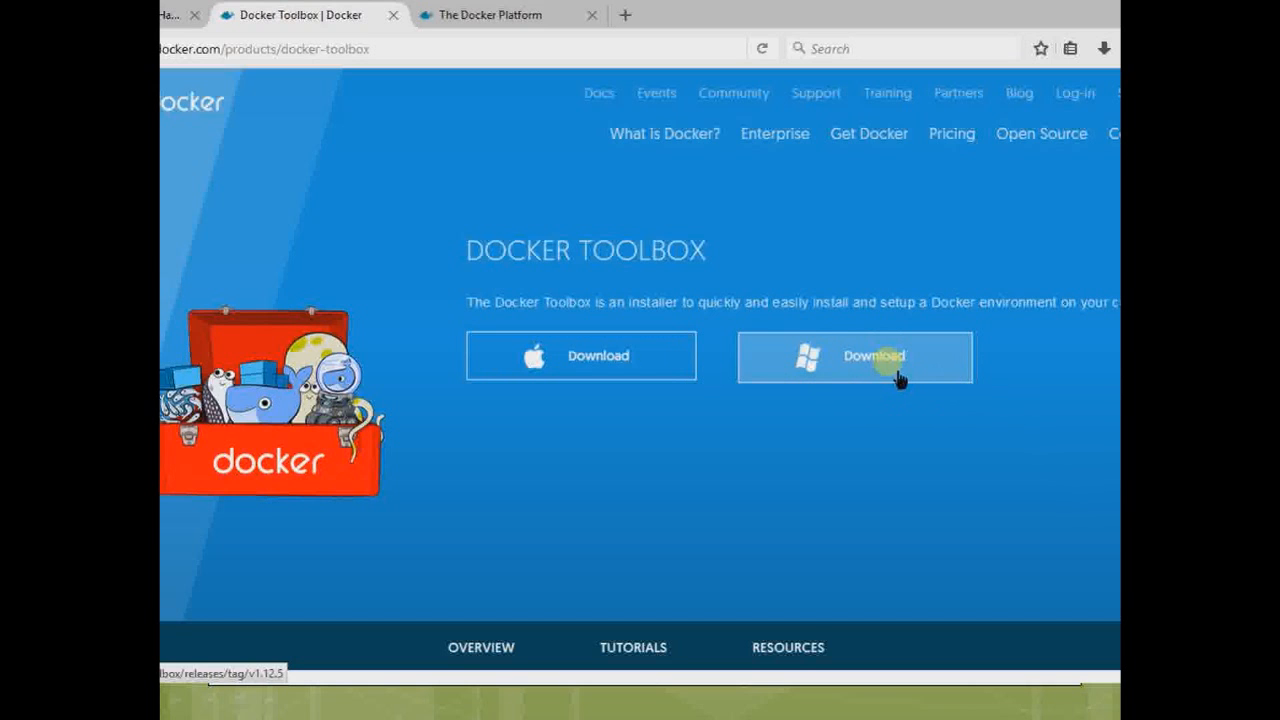
# Download Docker Toolbox for Windows from the Docker Toolbox page.
pyautogui.click(874, 357)
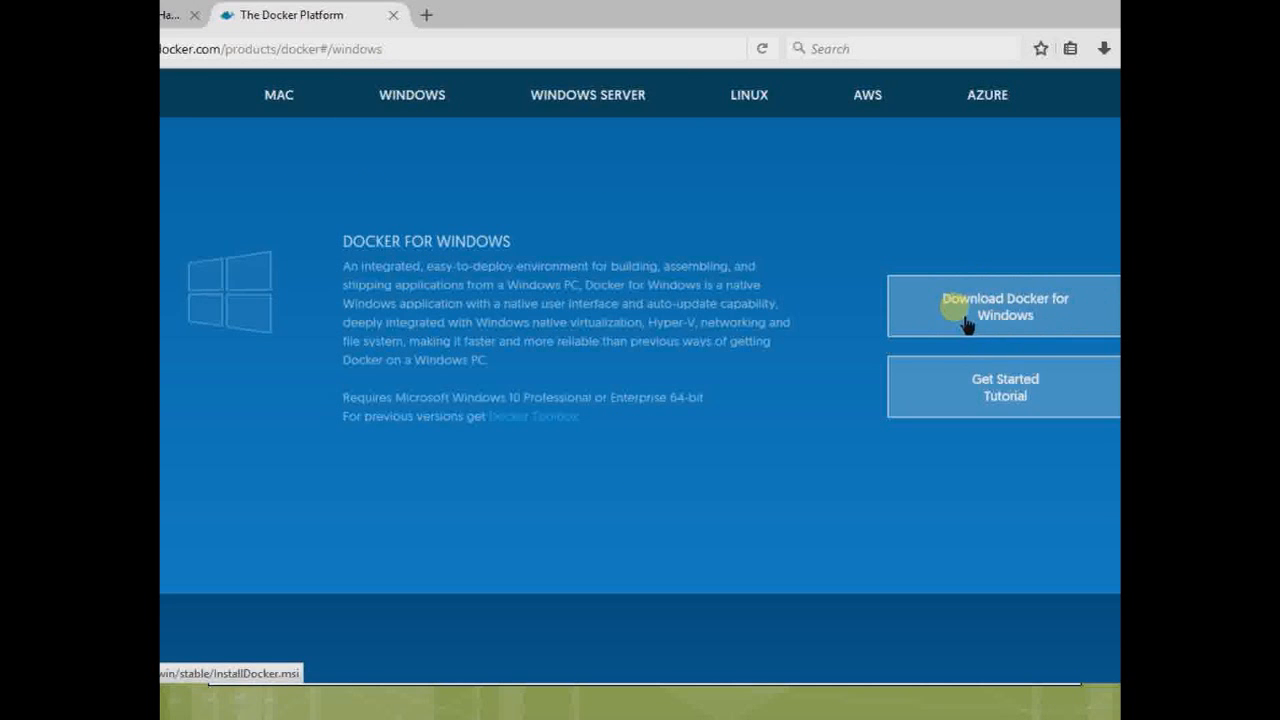
pyautogui.moveTo(1035, 350)
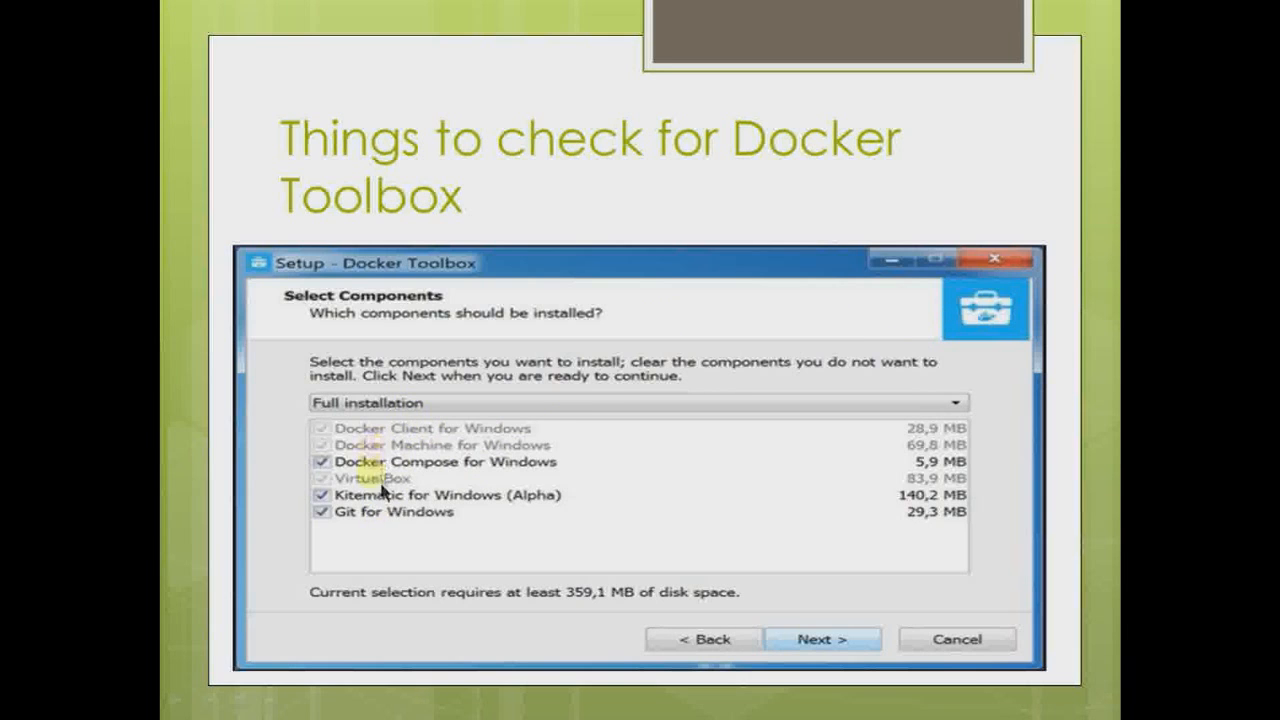
pyautogui.moveTo(470, 415)
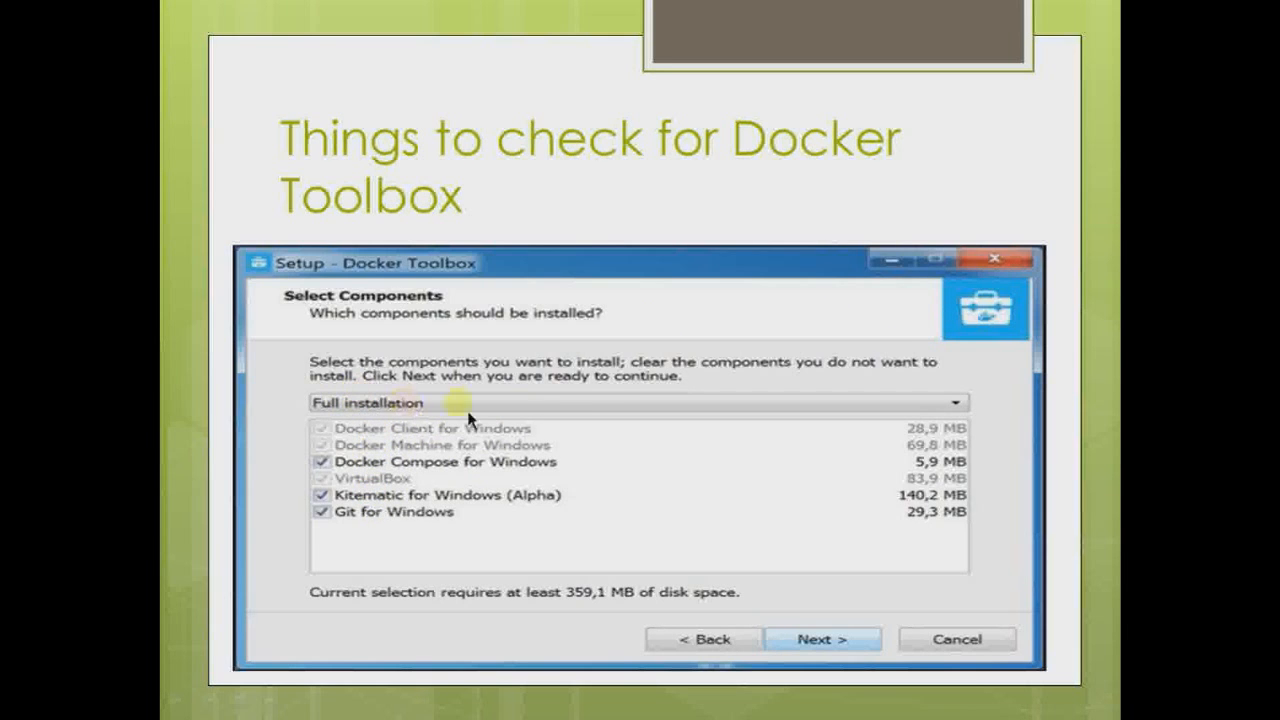
pyautogui.moveTo(312, 553)
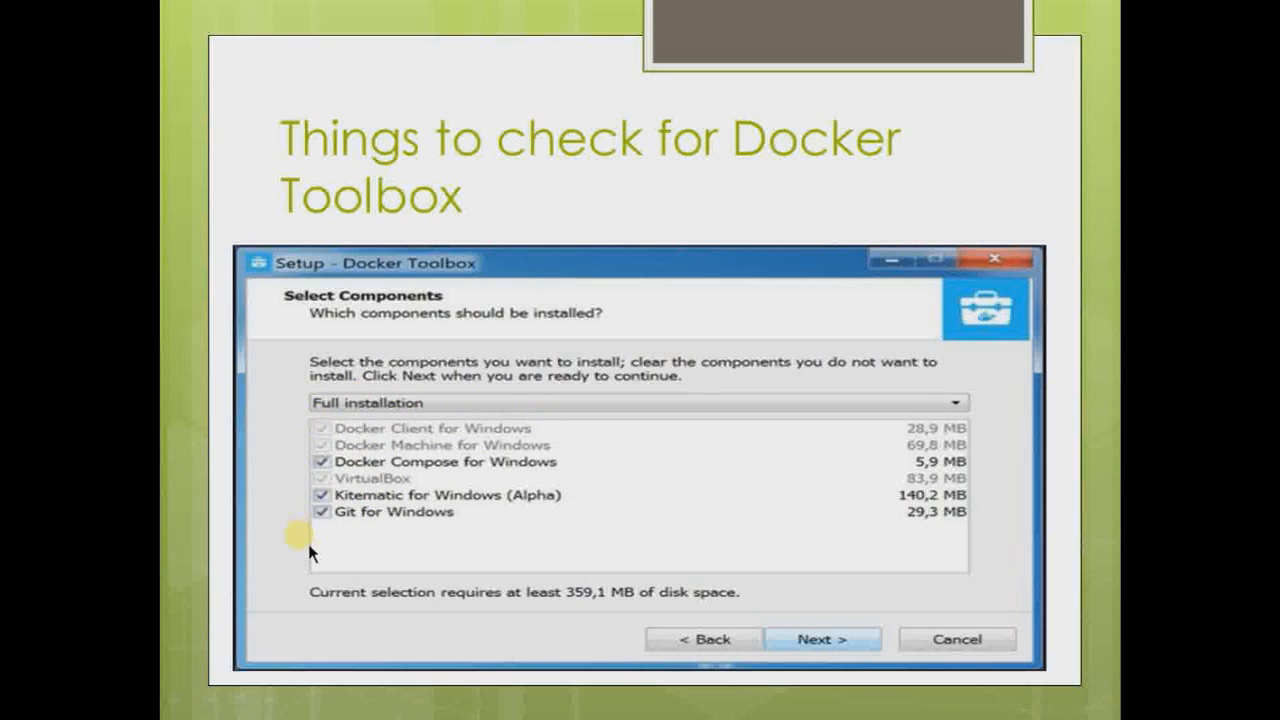
pyautogui.moveTo(815, 639)
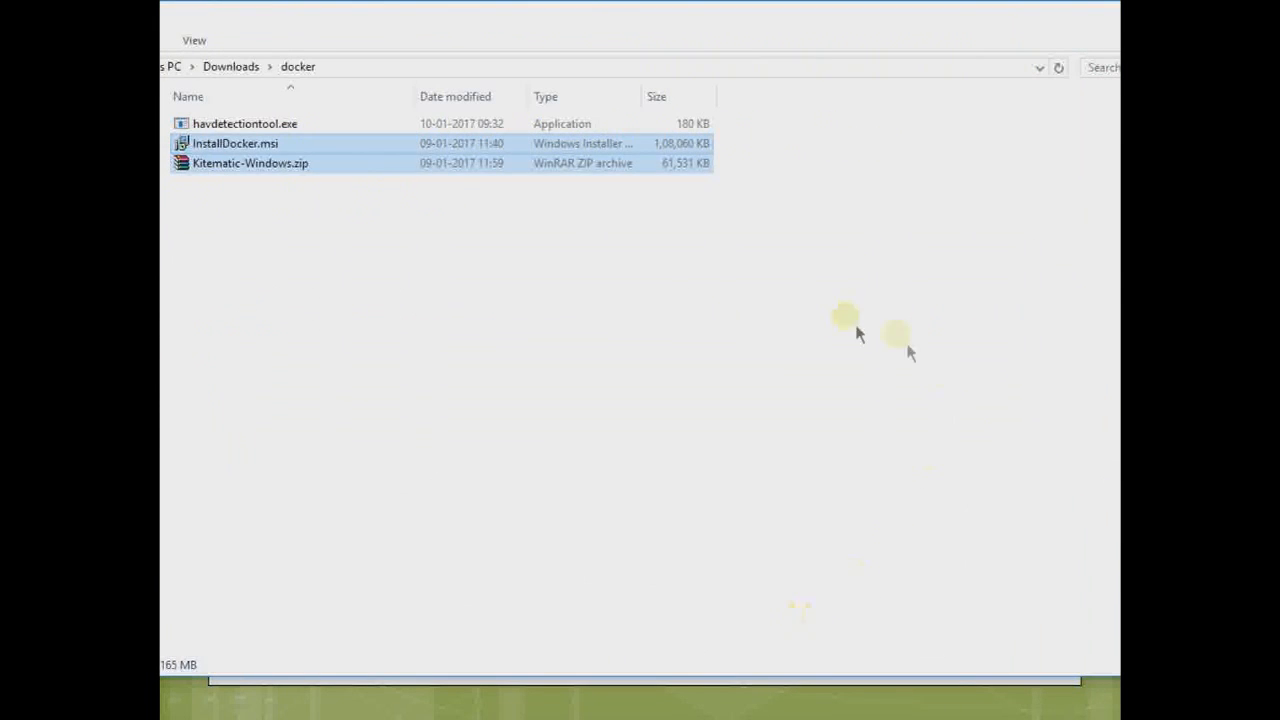
pyautogui.moveTo(305, 150)
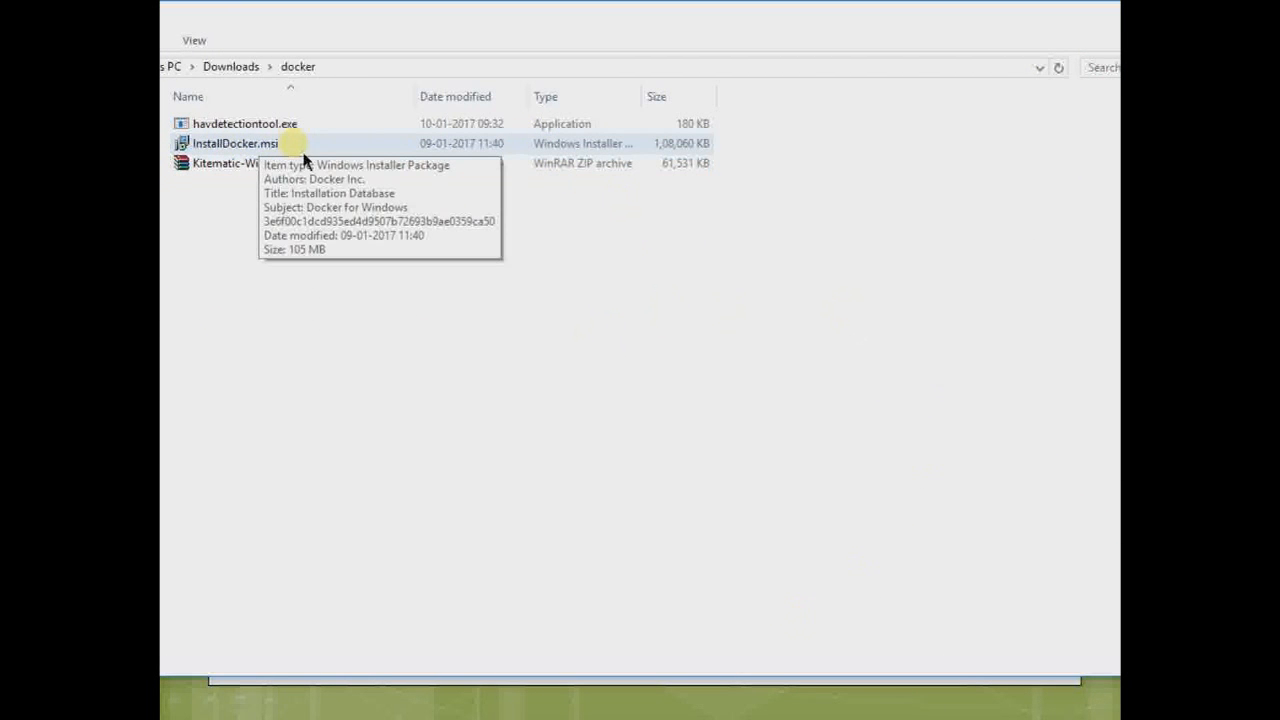
# Run InstallDocker.msi, accept the license terms and begin the installation.
pyautogui.doubleClick(234, 143)
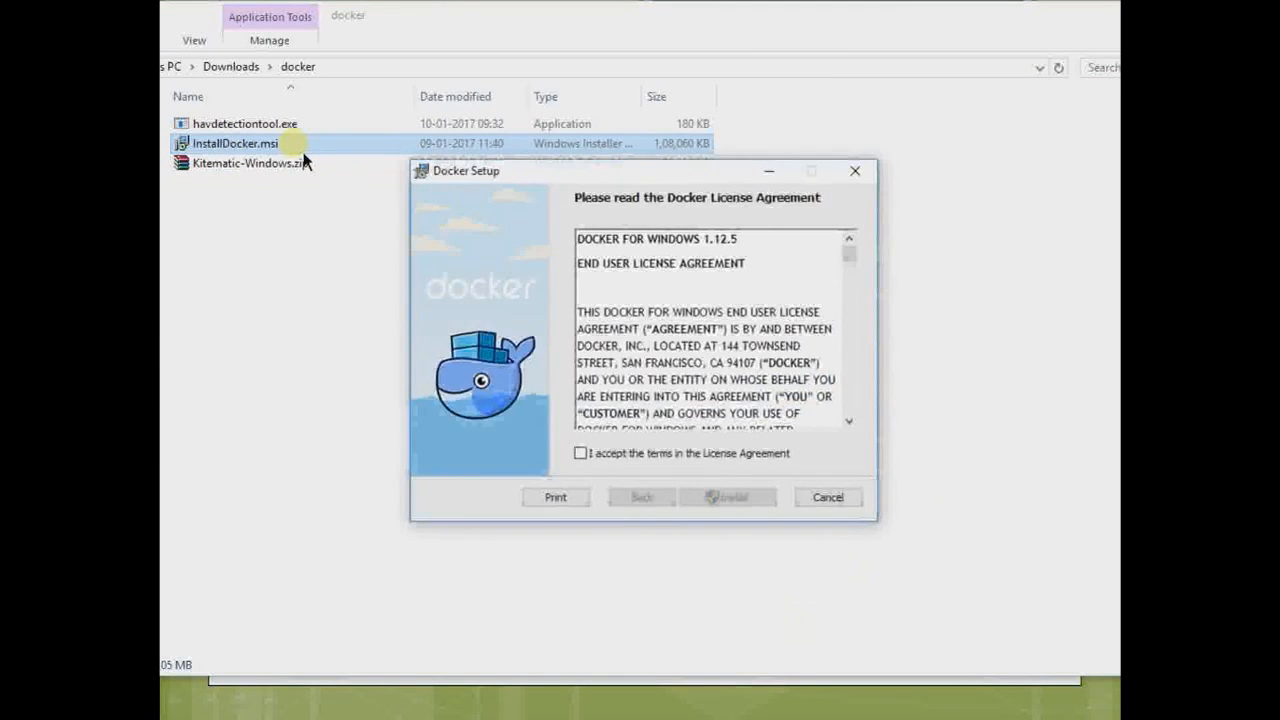
pyautogui.click(580, 453)
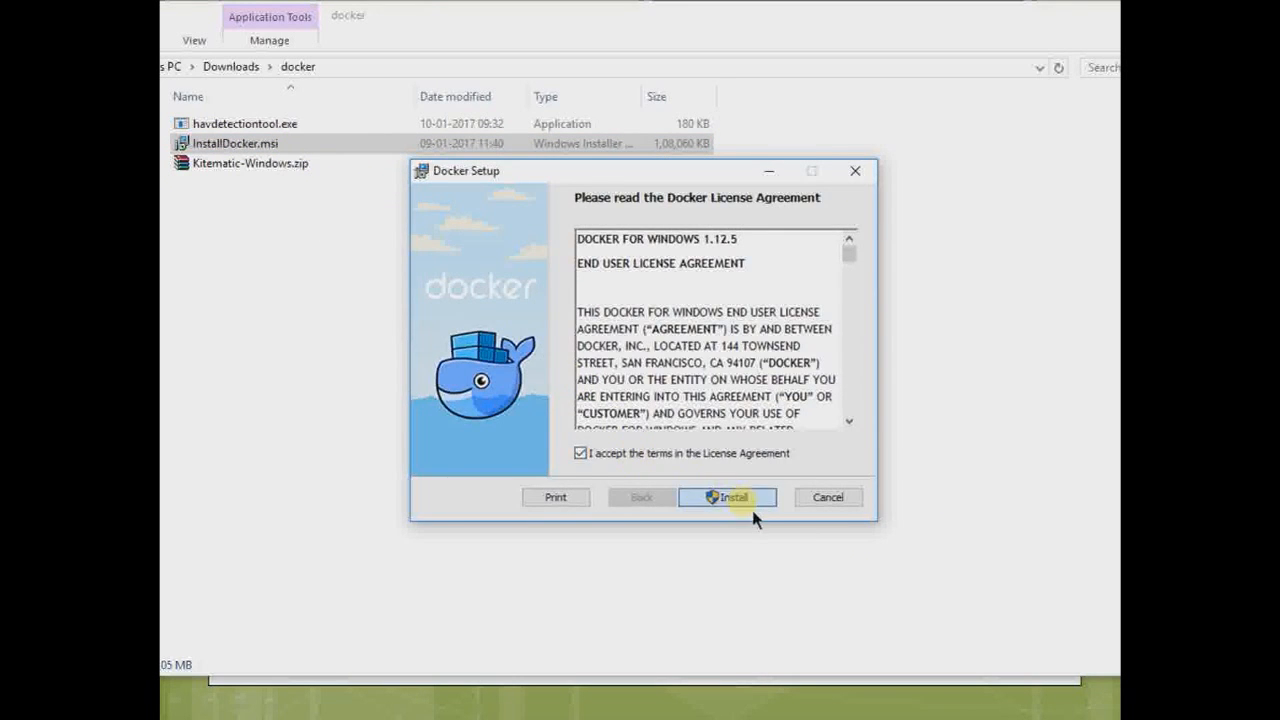
pyautogui.click(728, 497)
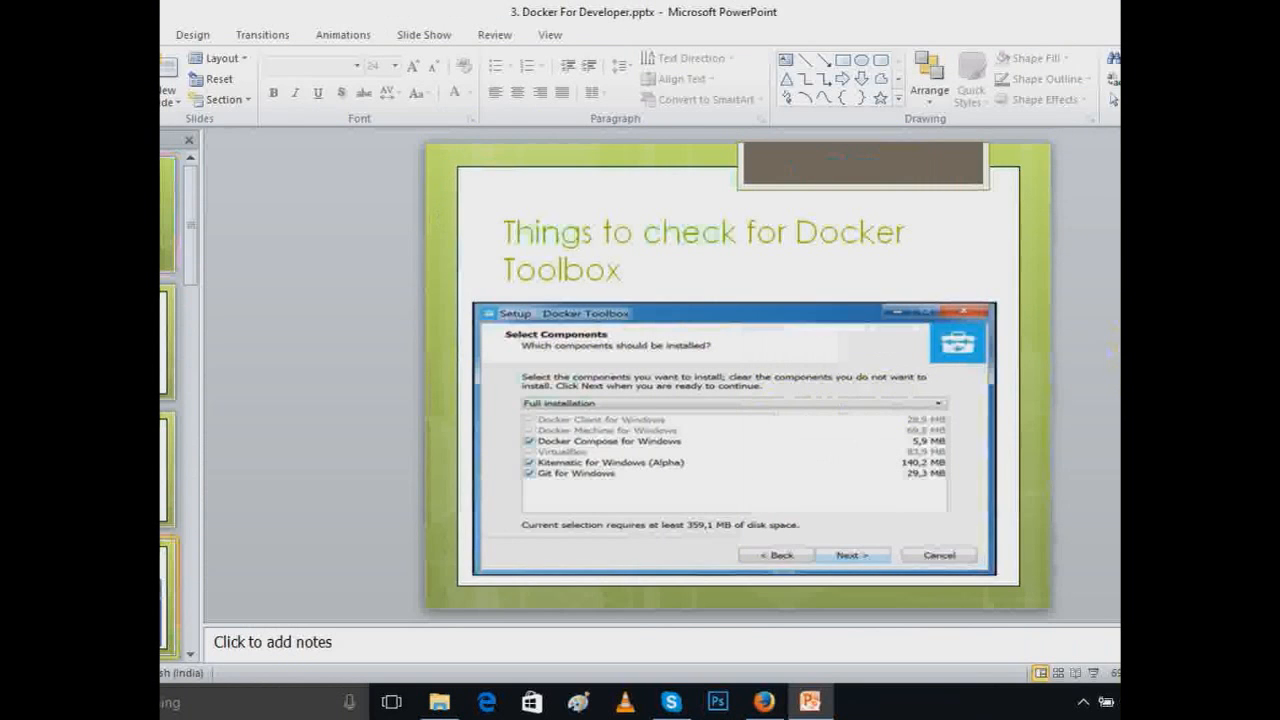
# Choose Open Kitematic from the Docker whale tray menu.
pyautogui.click(1087, 697)
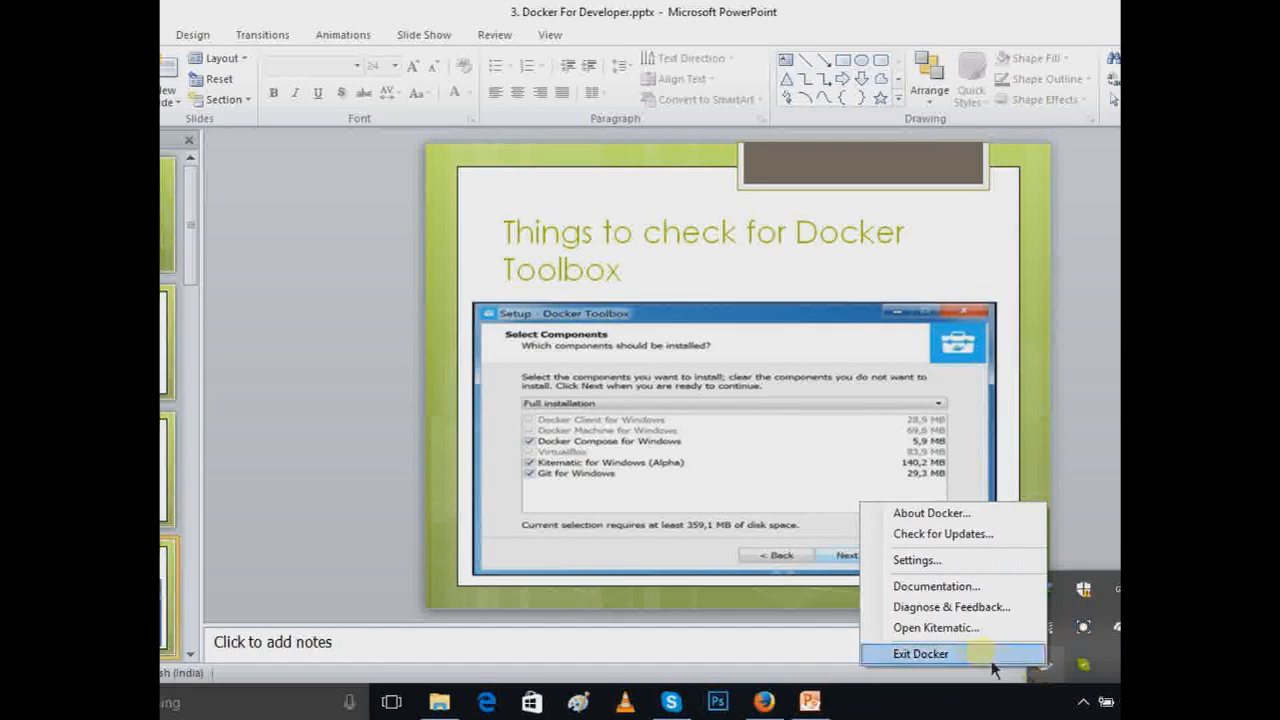
pyautogui.moveTo(937, 648)
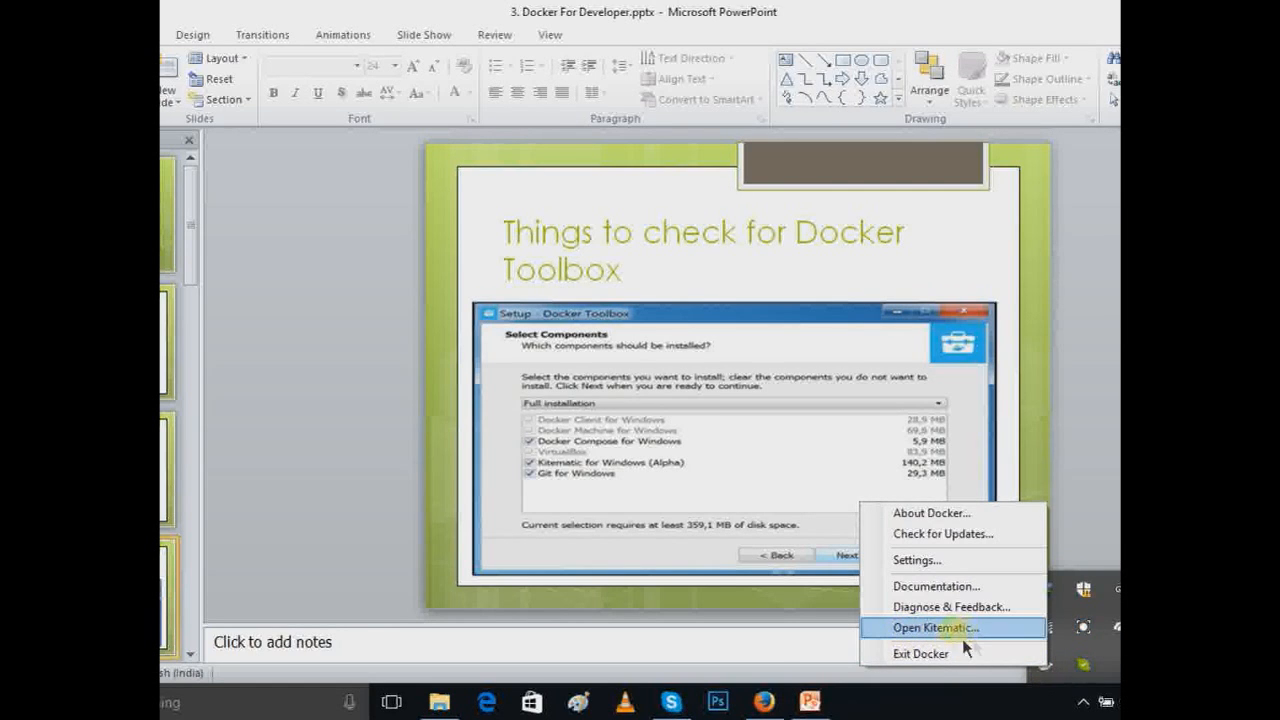
pyautogui.click(938, 628)
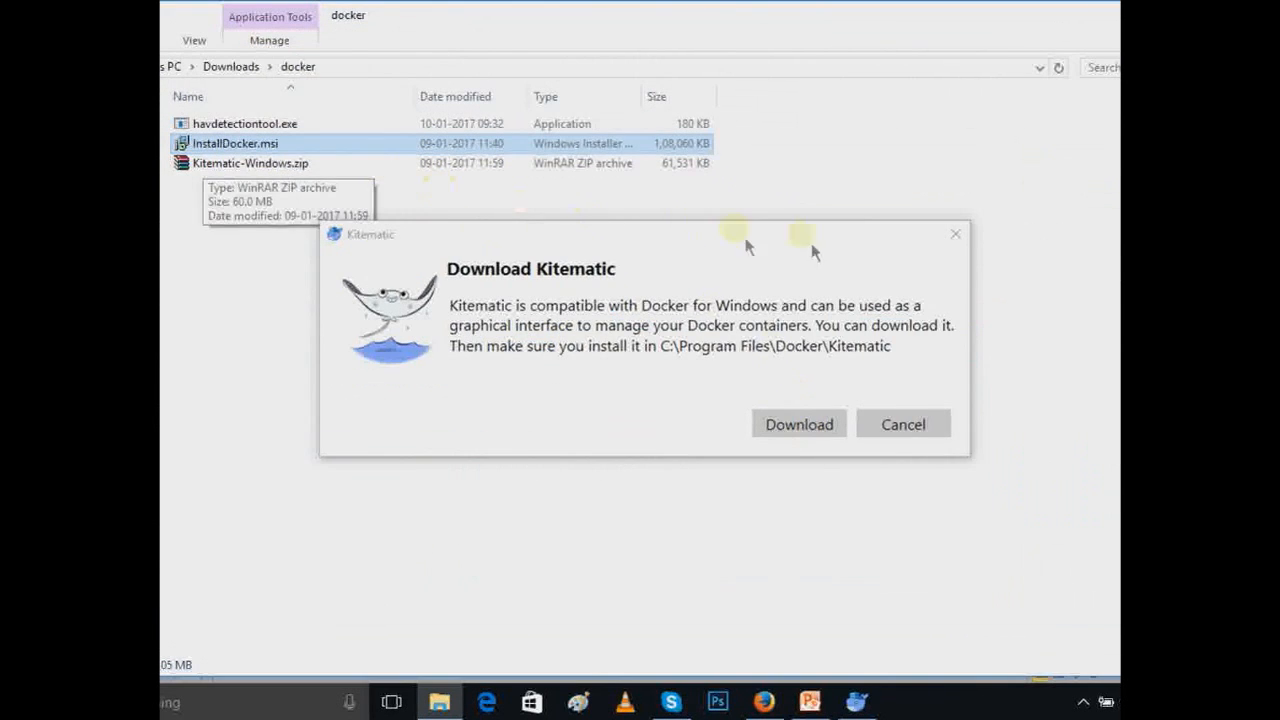
# Close the Download Kitematic prompt and open the extracted Kitematic-Windows folder.
pyautogui.click(903, 424)
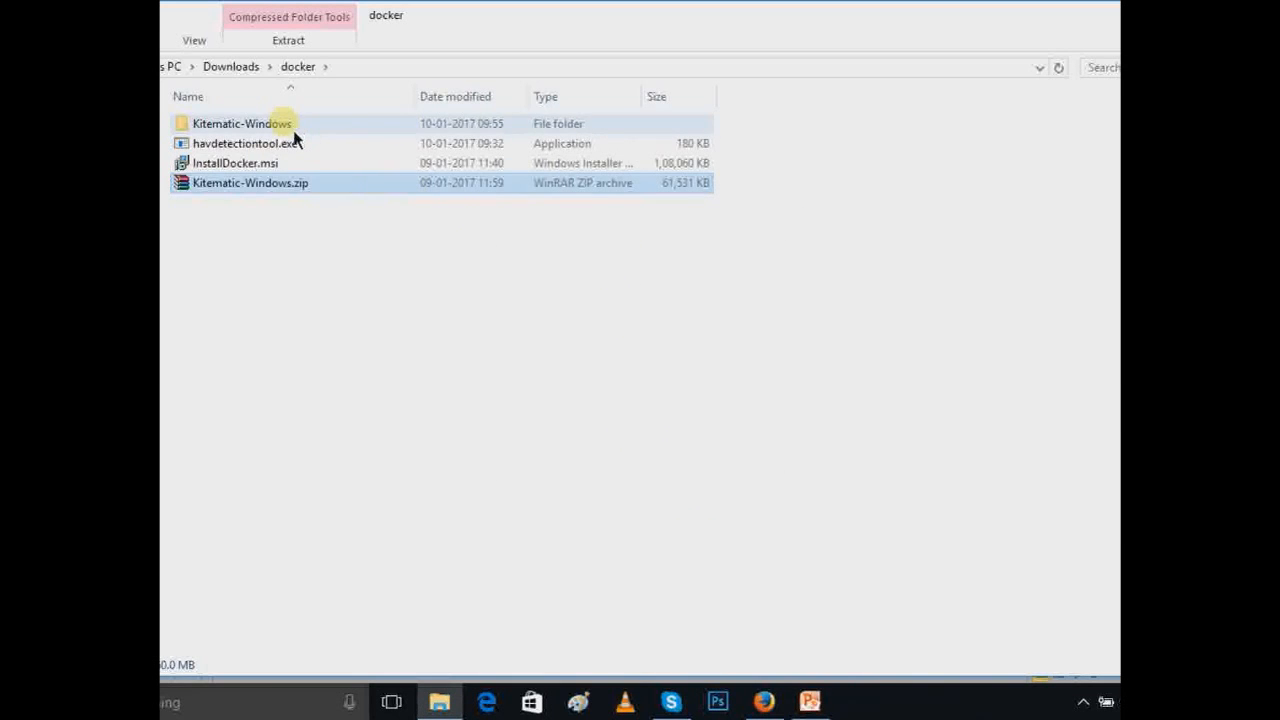
pyautogui.doubleClick(242, 123)
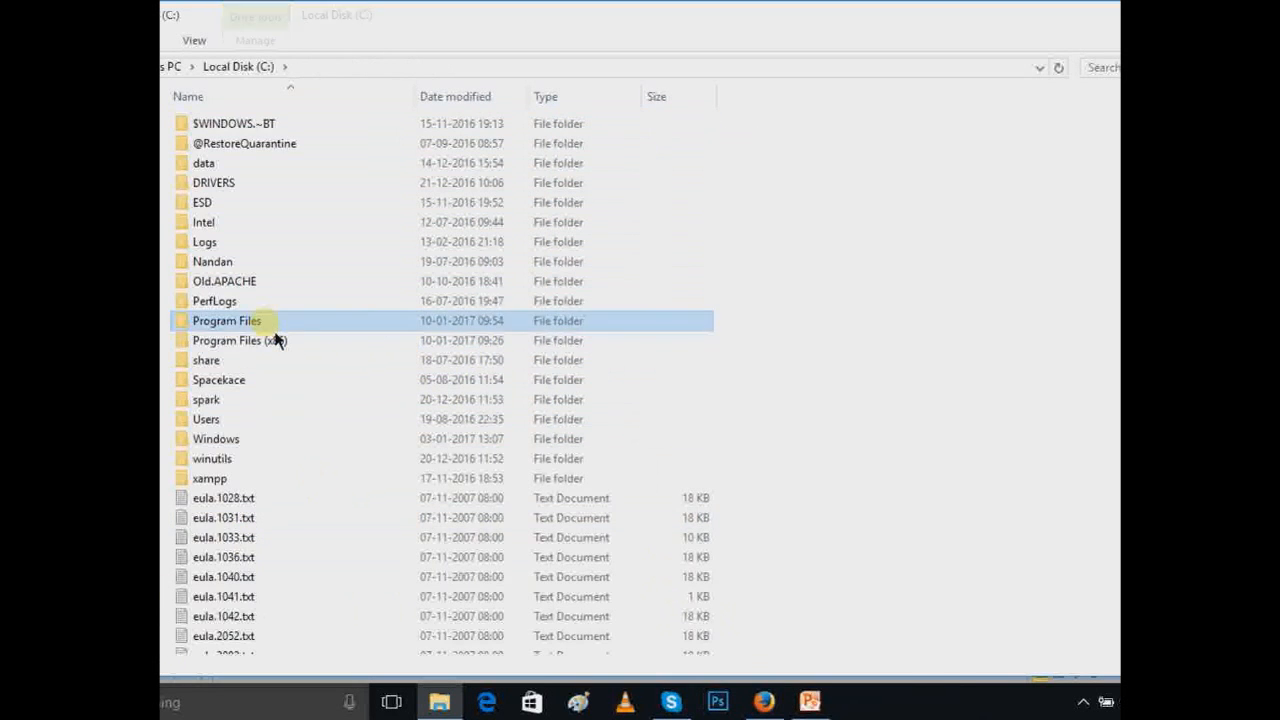
# Create a 'Kitematic' folder in C:\Program Files\Docker and copy the files in as administrator.
pyautogui.doubleClick(226, 320)
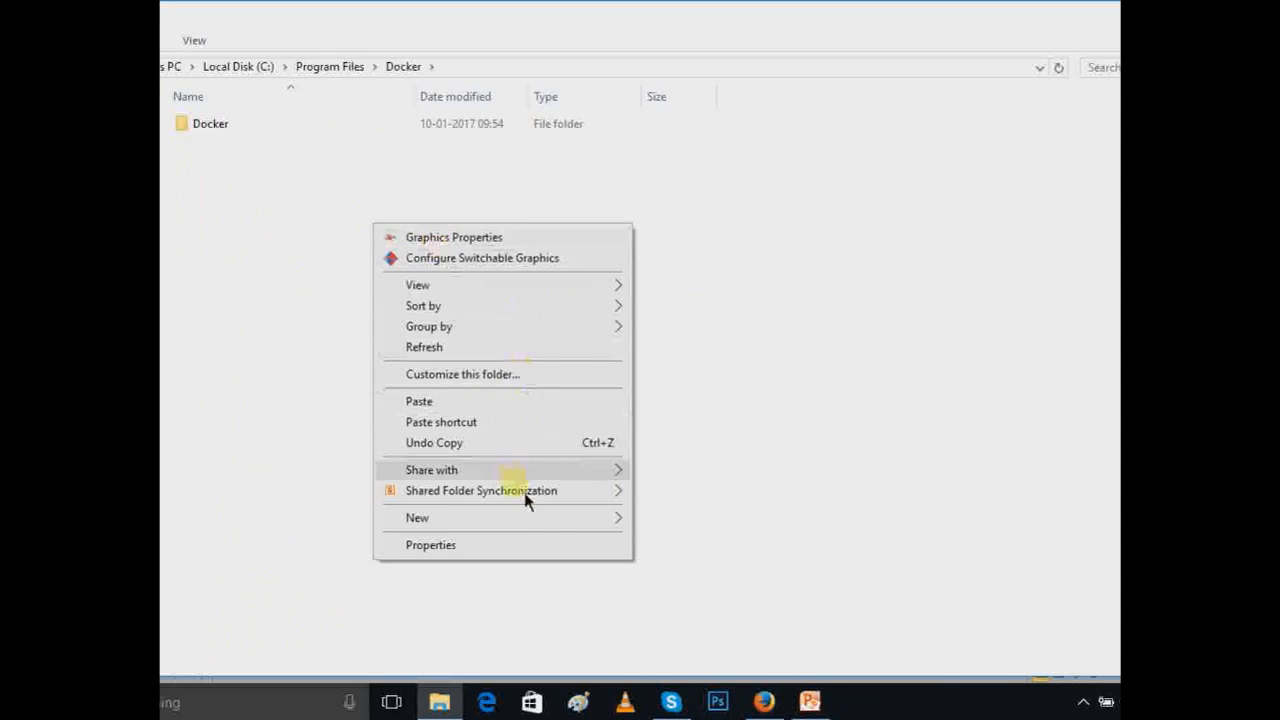
pyautogui.write('Kitema')
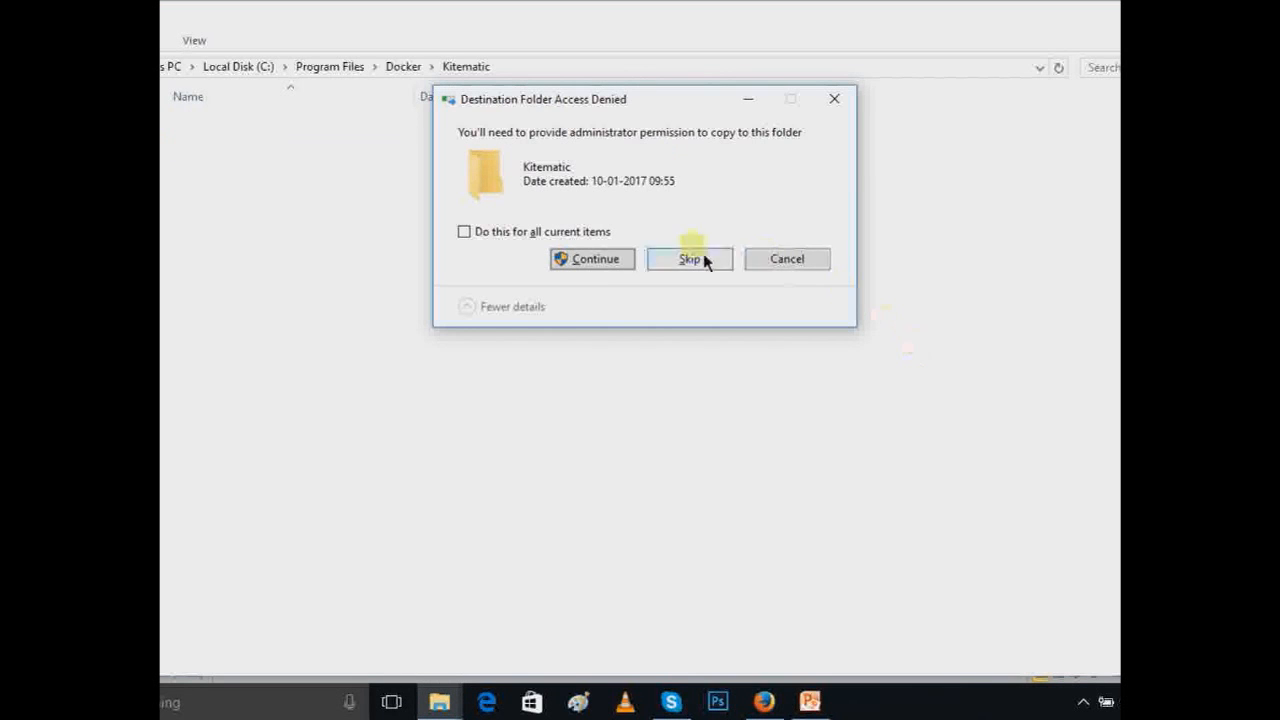
pyautogui.click(463, 231)
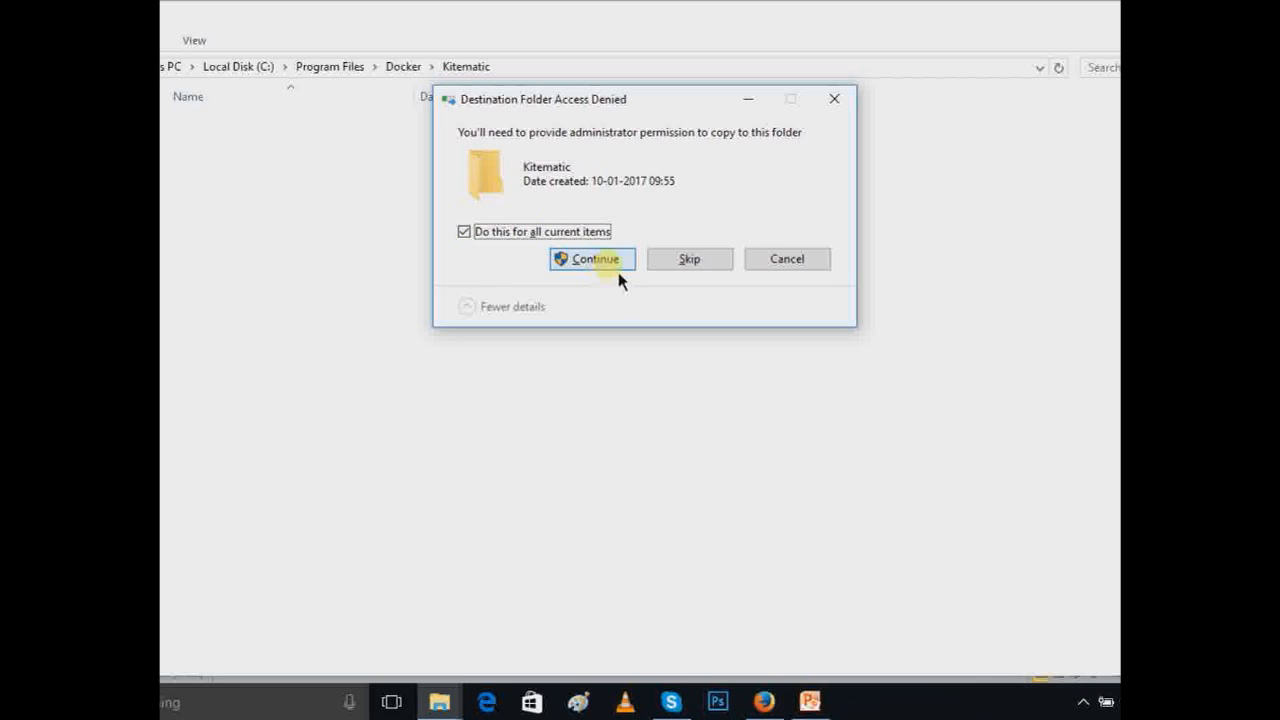
pyautogui.click(591, 258)
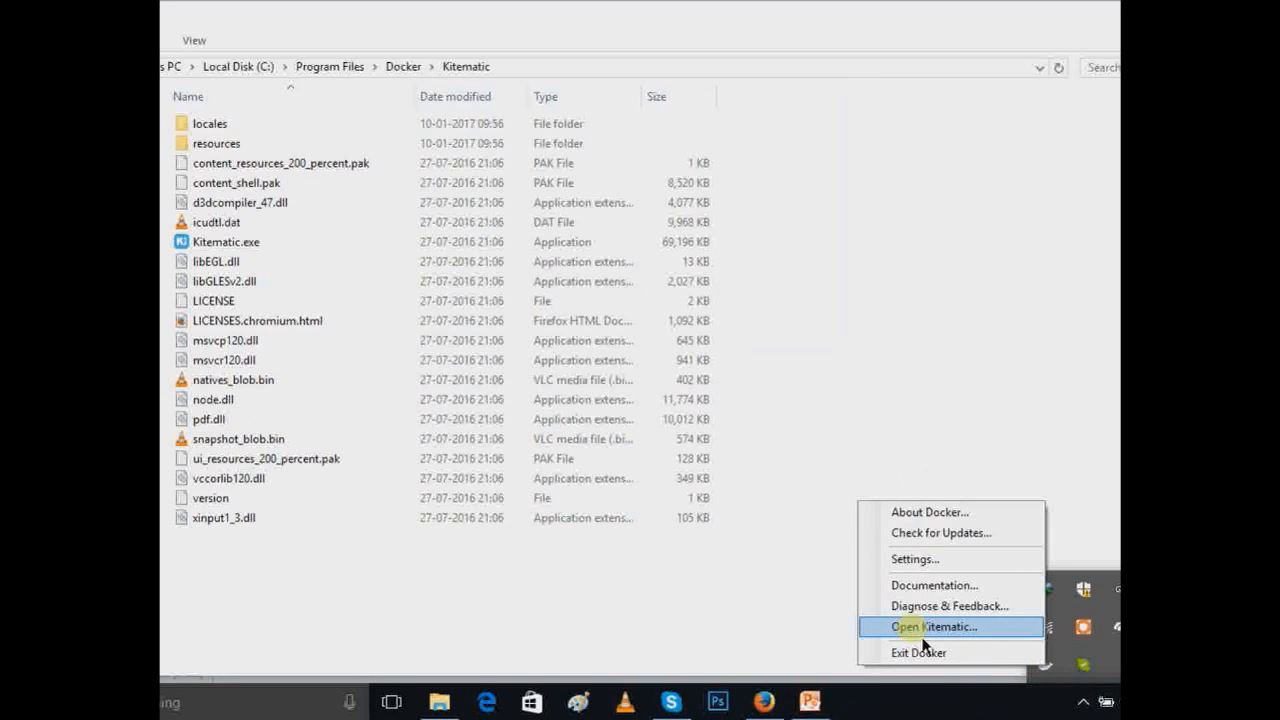
# Launch Kitematic from the tray and log in to Docker Hub, entering 'big' and 'data'.
pyautogui.click(930, 627)
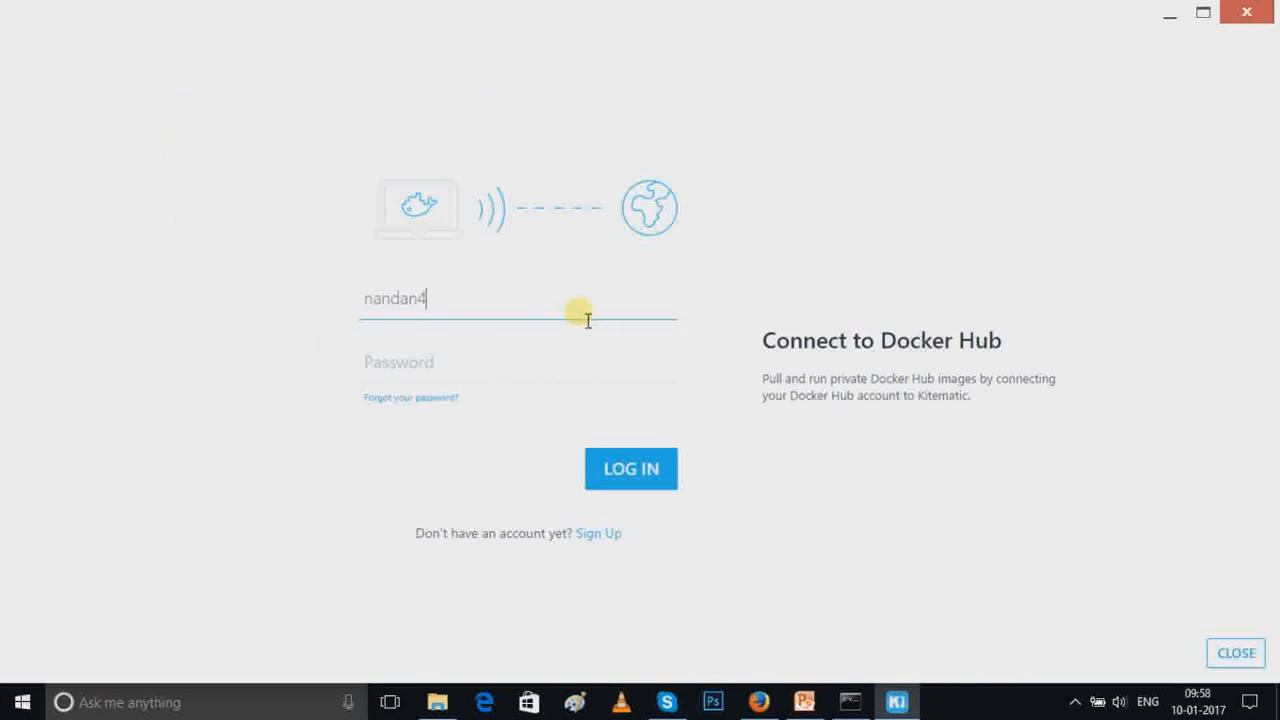
pyautogui.write('big')
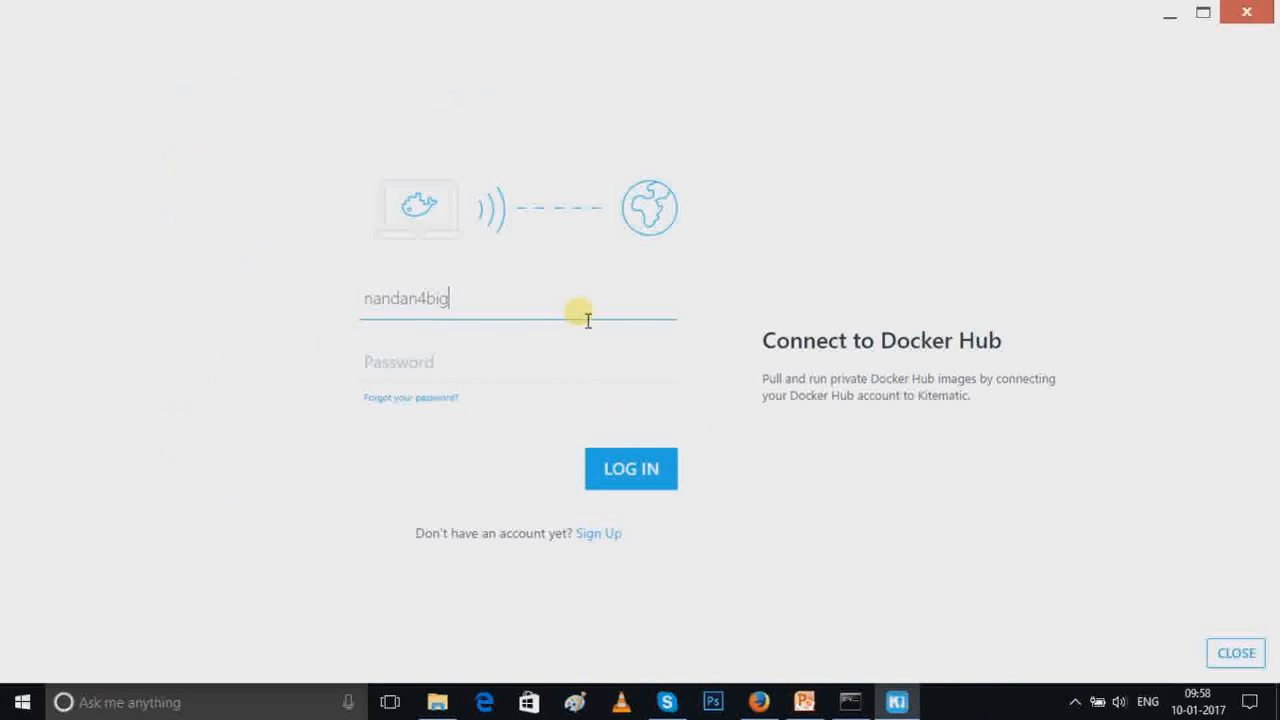
pyautogui.write('data')
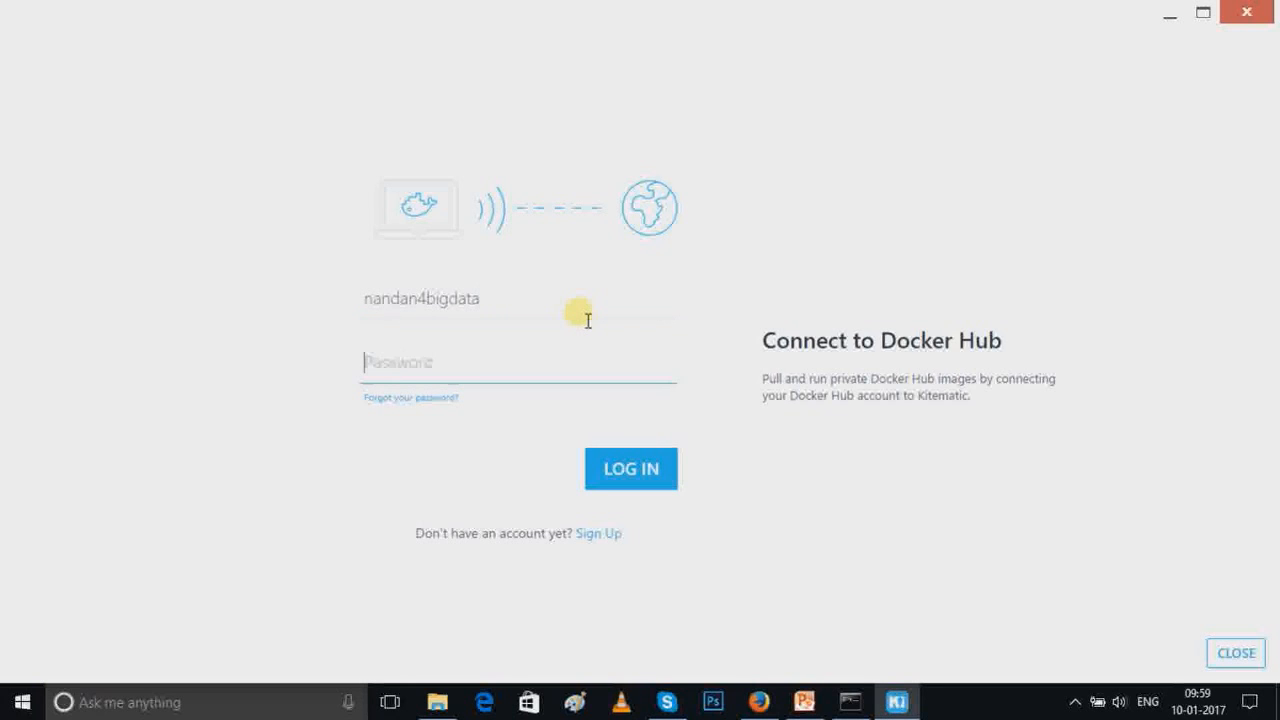
pyautogui.click(631, 468)
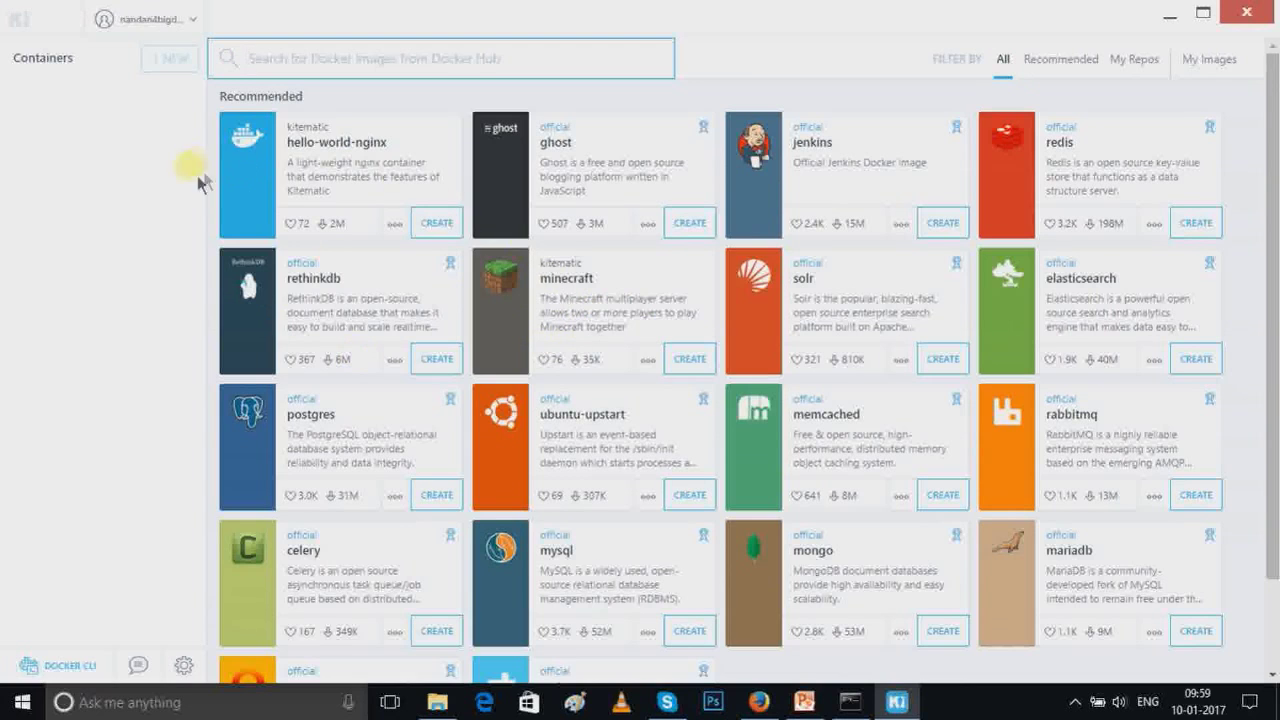
pyautogui.moveTo(720, 270)
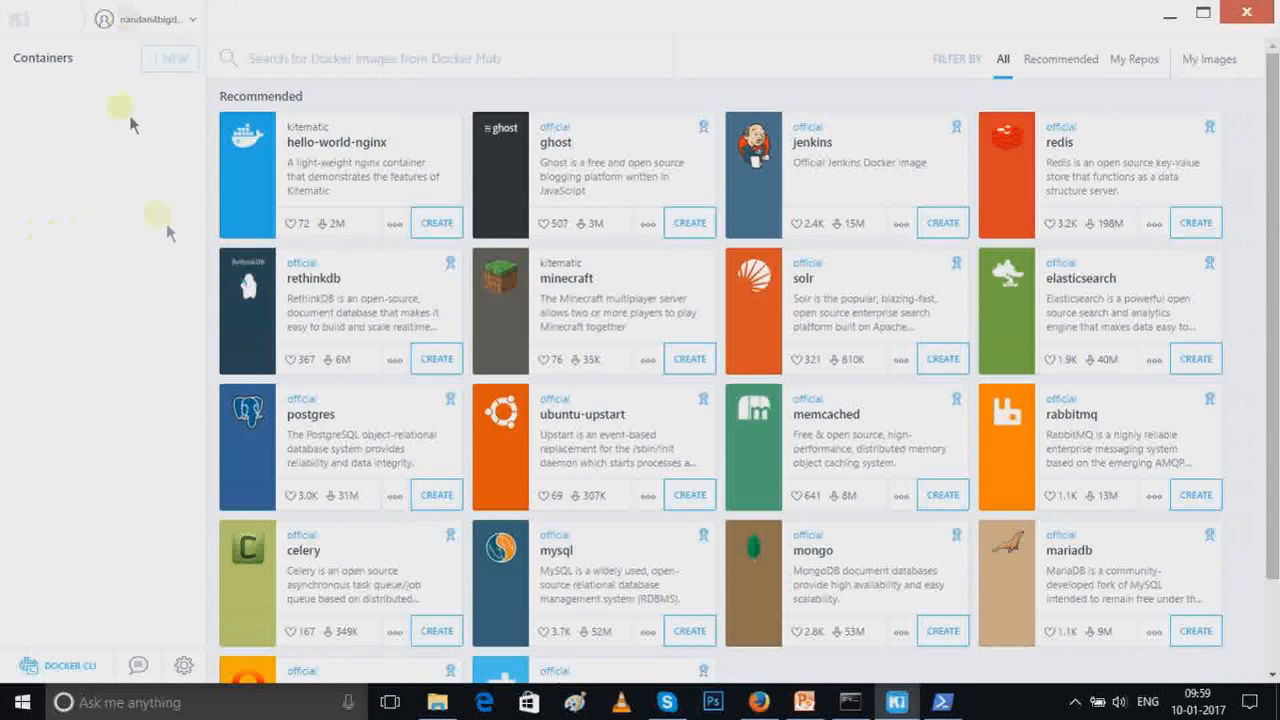
pyautogui.click(813, 698)
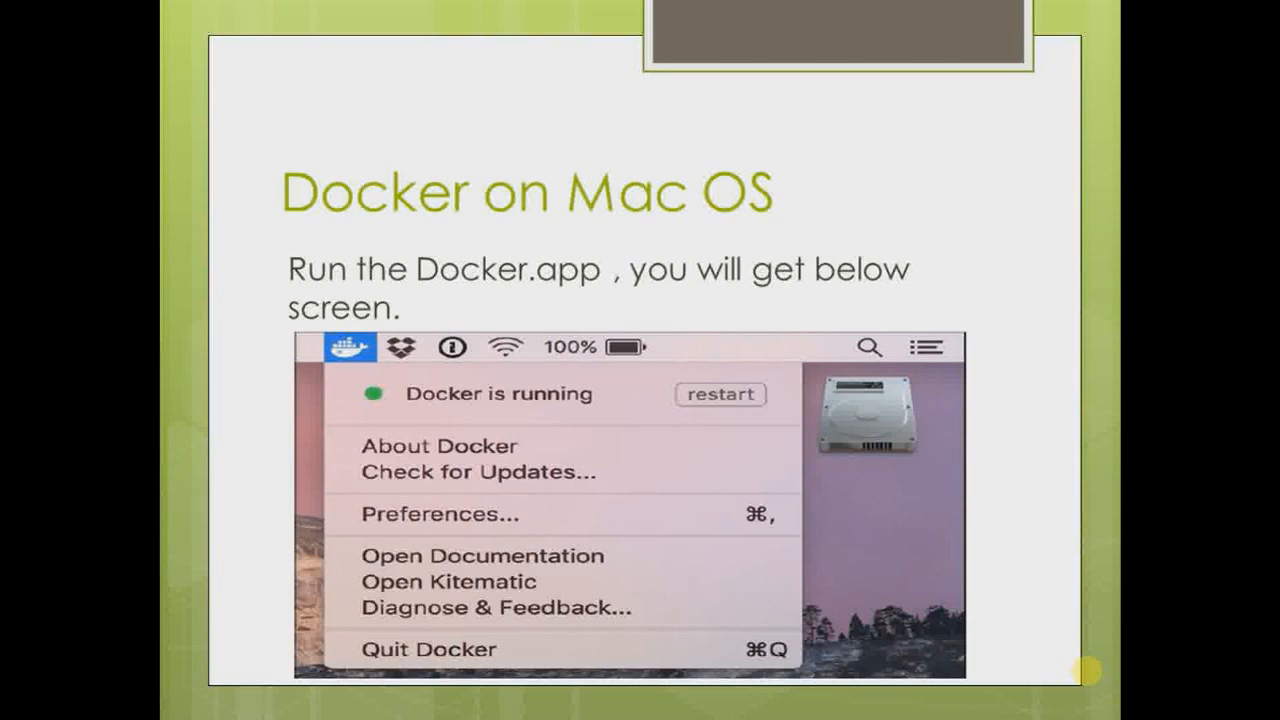
# Advance to the 'Docker on Mac OS' slide showing Quickstart Terminal, Kitematic and VirtualBox.
pyautogui.press('Right')
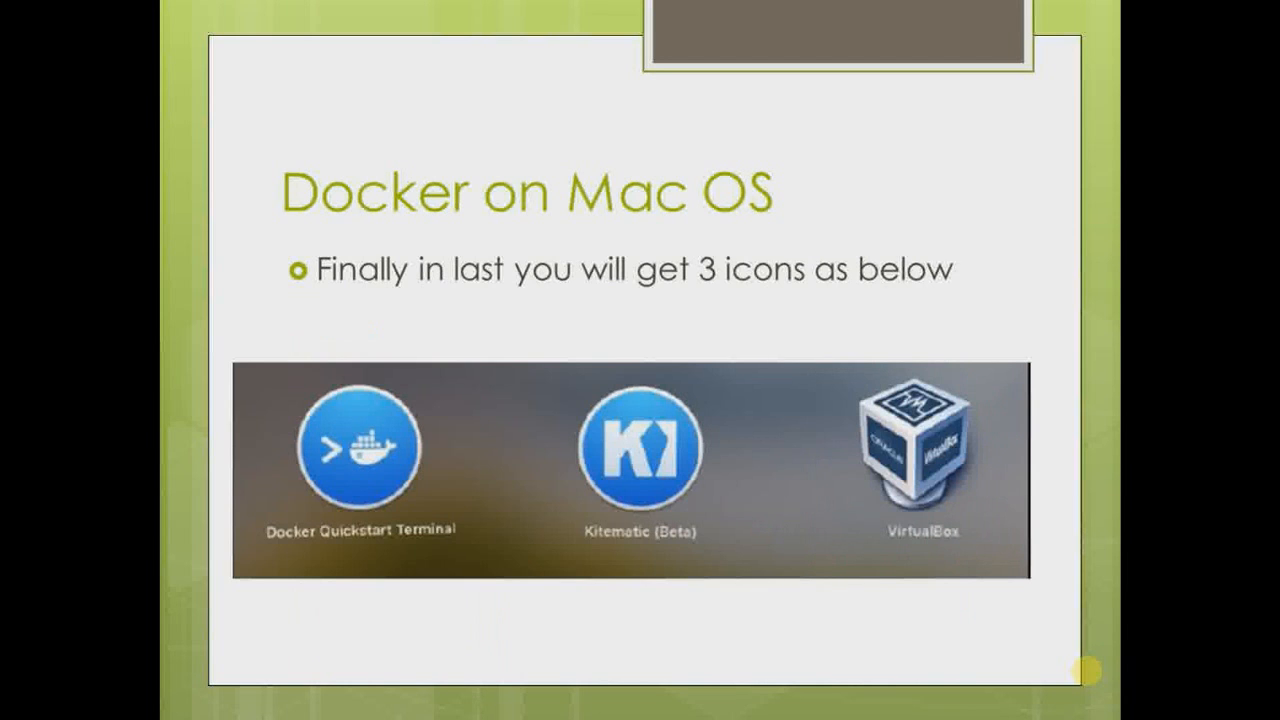